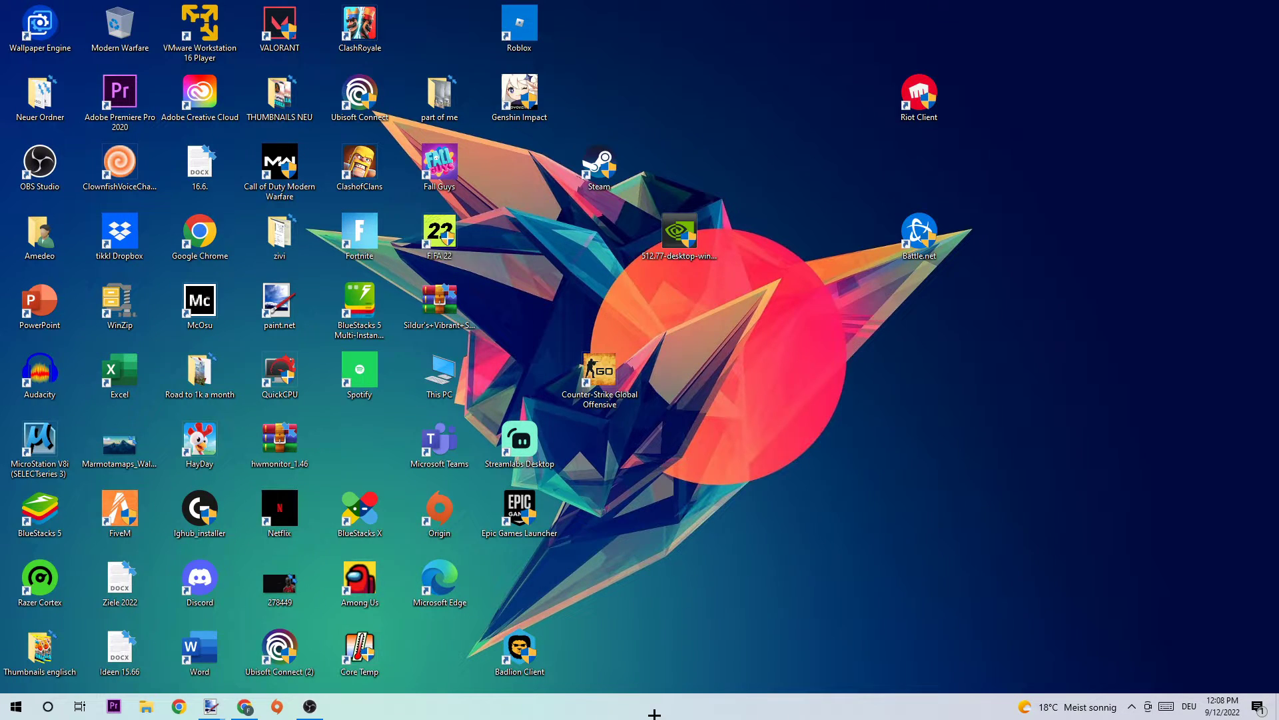
# Bring up Task Manager showing the running processes and GPU usage.
pyautogui.click(680, 237)
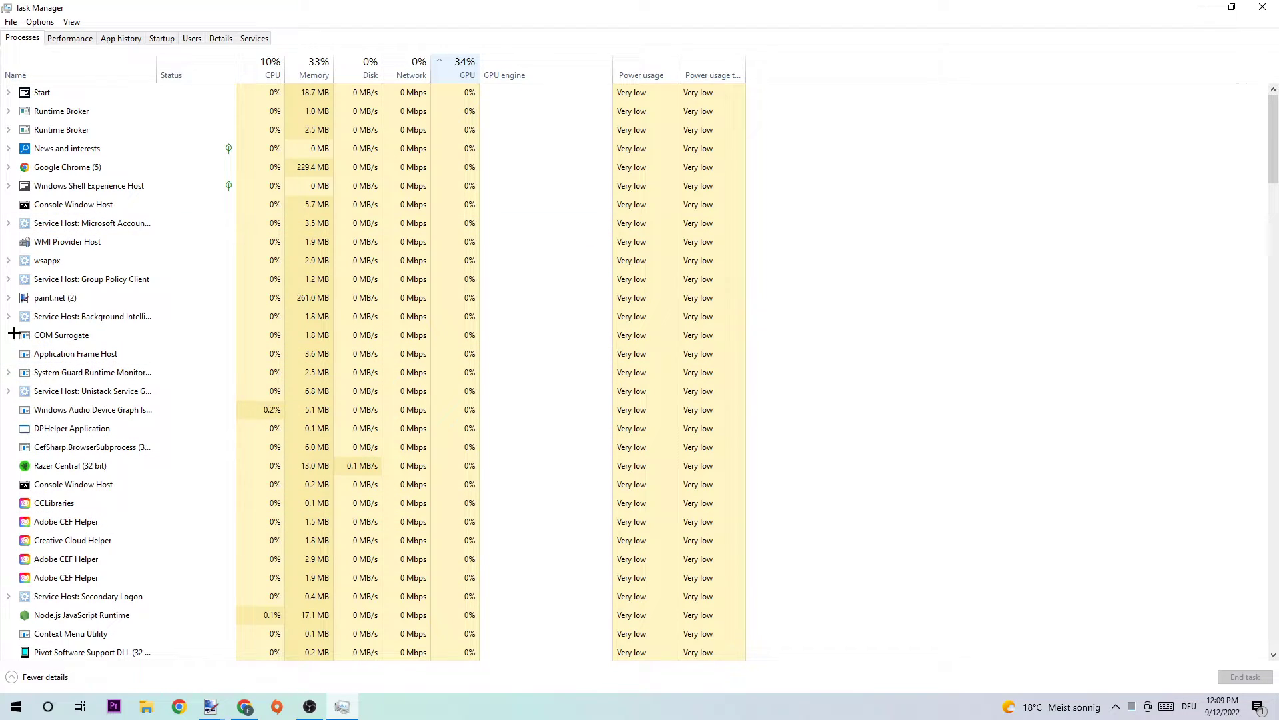
# Select the paint.net process and look through the rest of the process list.
pyautogui.click(54, 297)
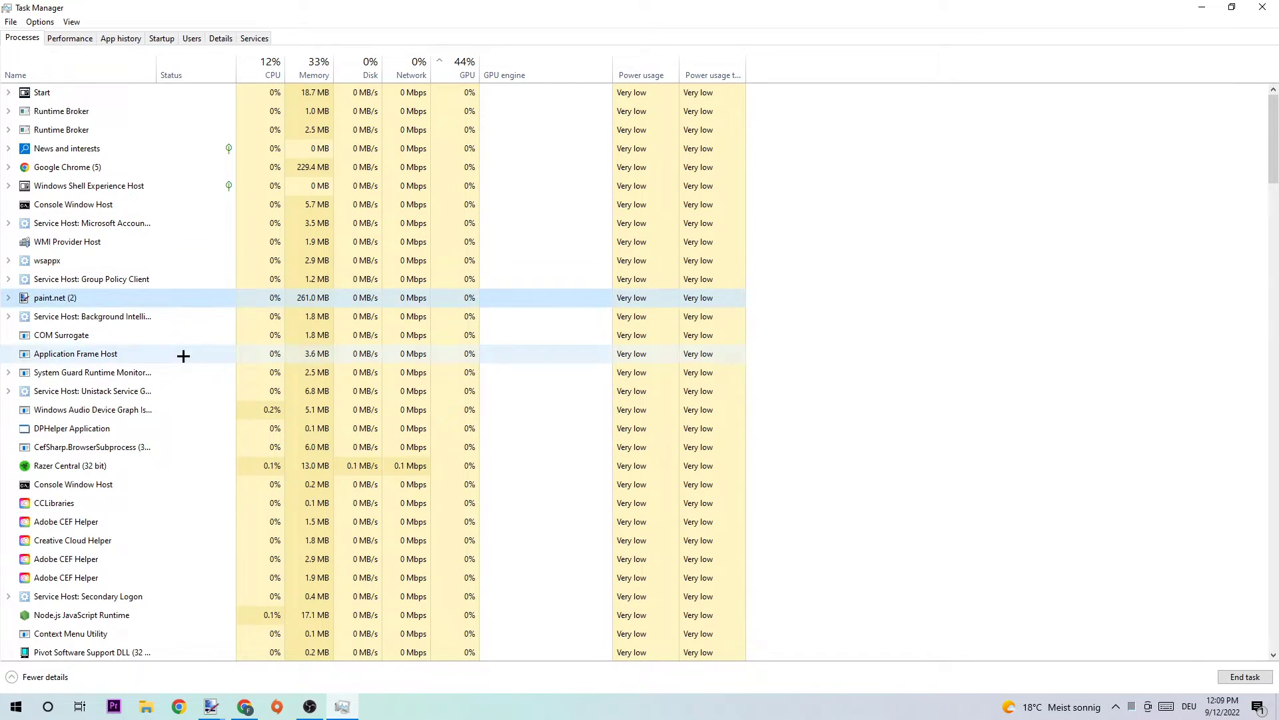
pyautogui.moveTo(299, 428)
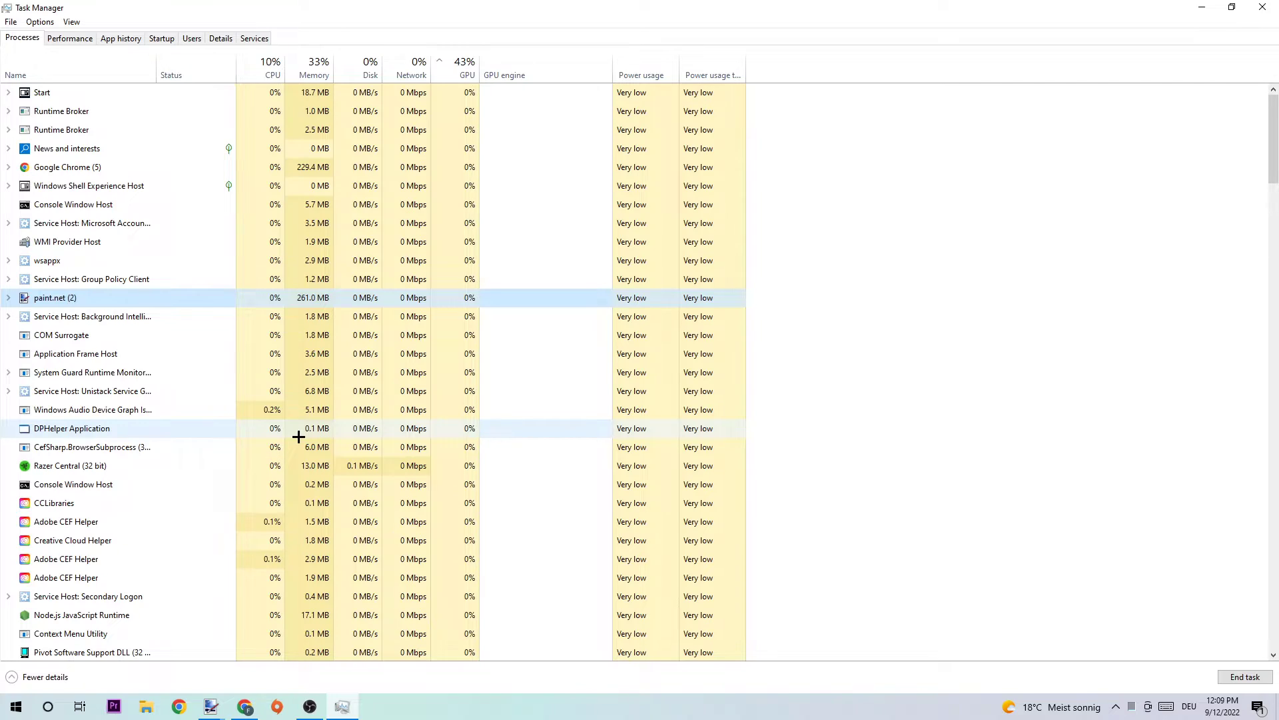
pyautogui.scroll(-3)
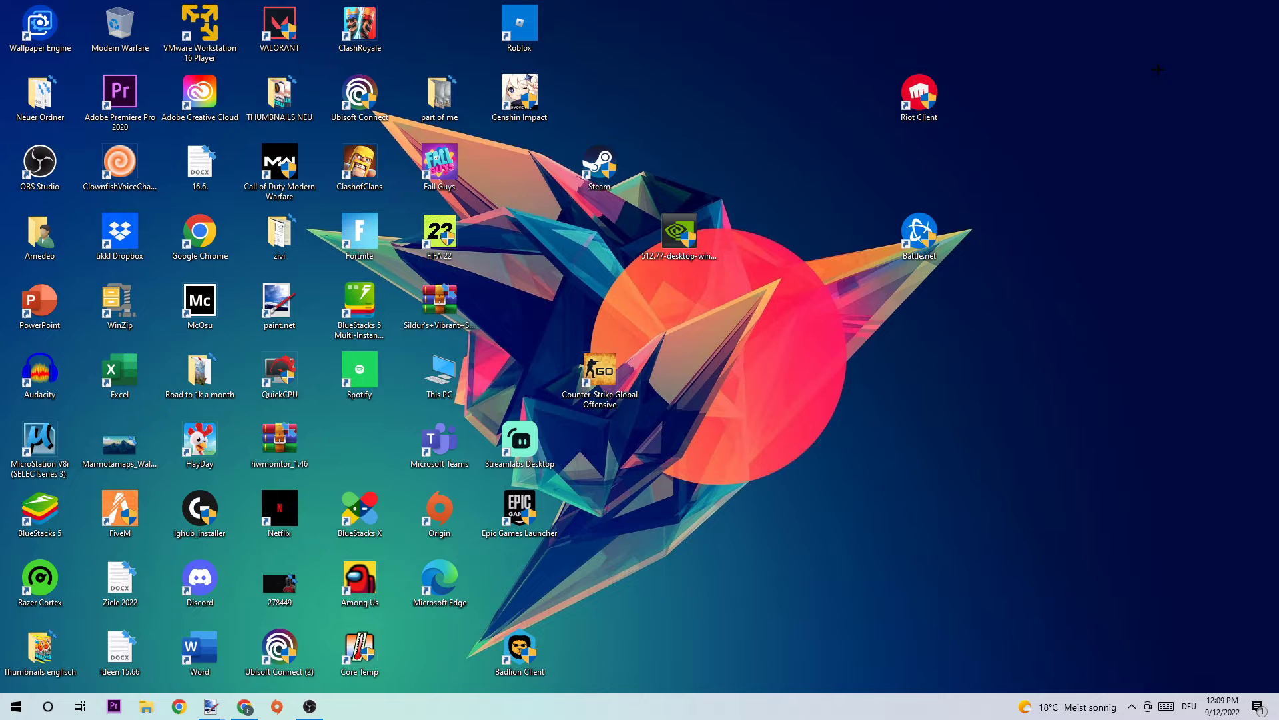
# Drag the Steam shortcut to the top row and bring up its Properties window.
pyautogui.click(598, 168)
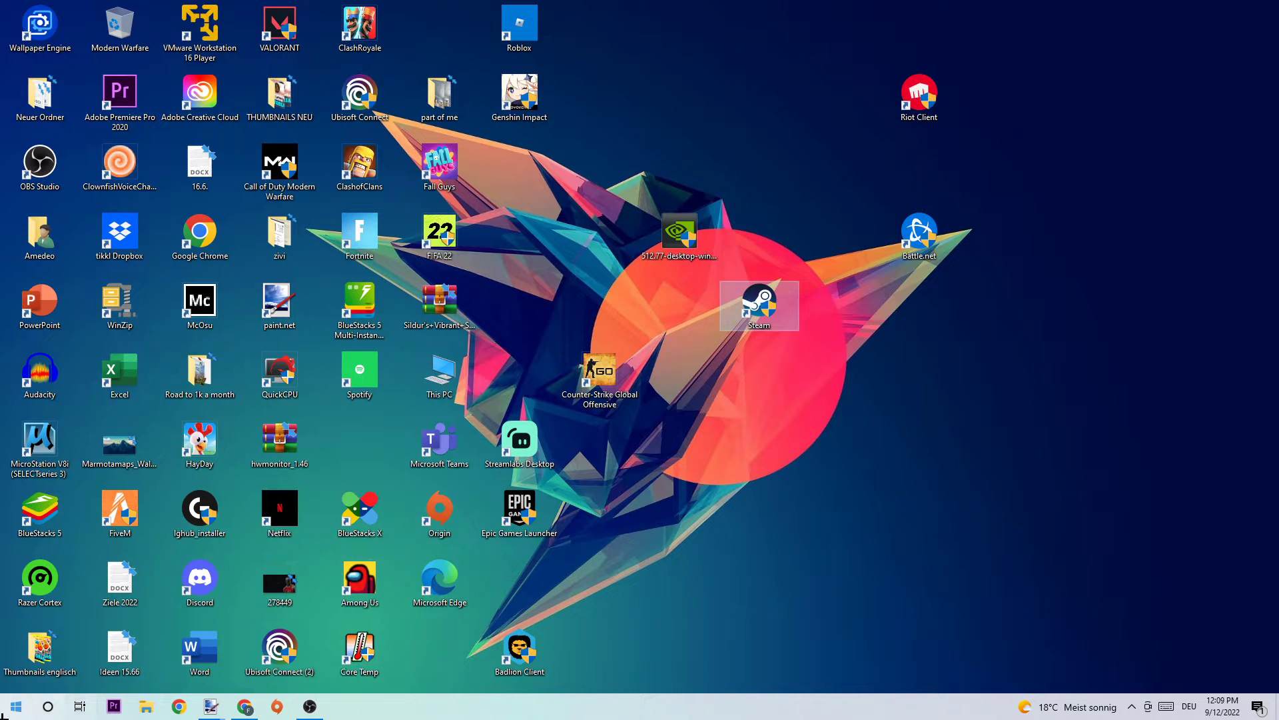
pyautogui.click(14, 706)
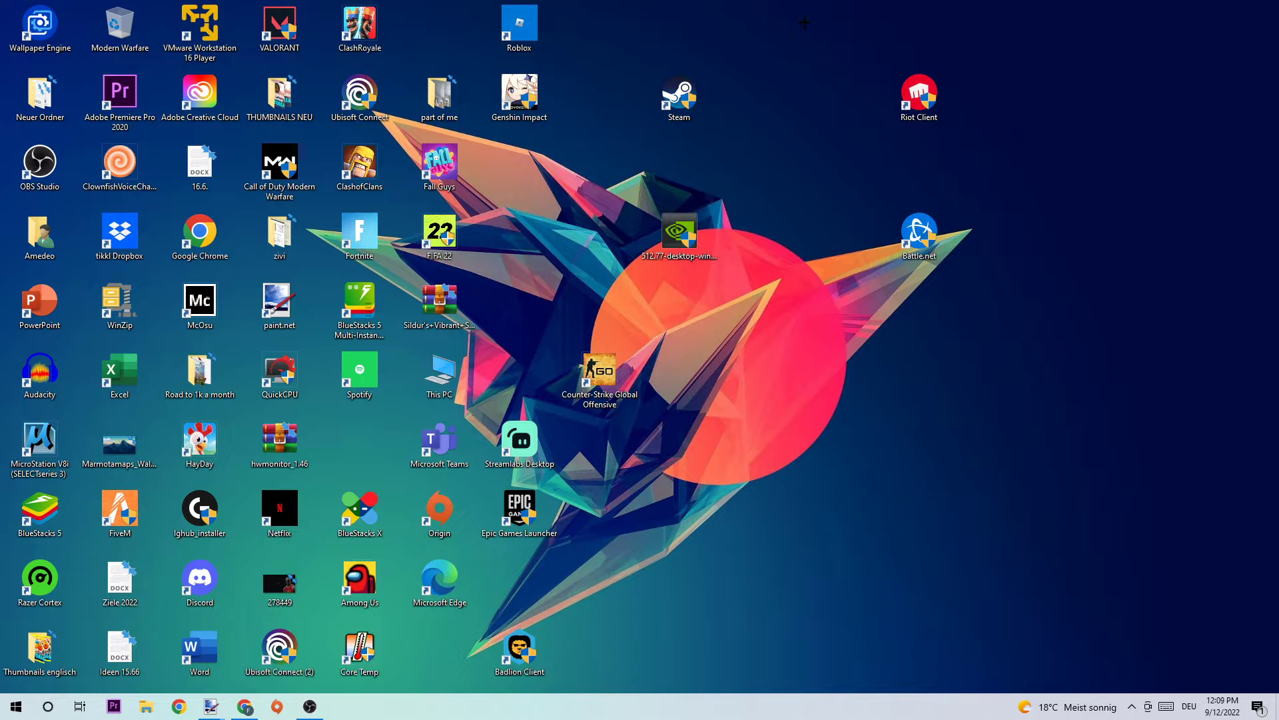
pyautogui.rightClick(678, 95)
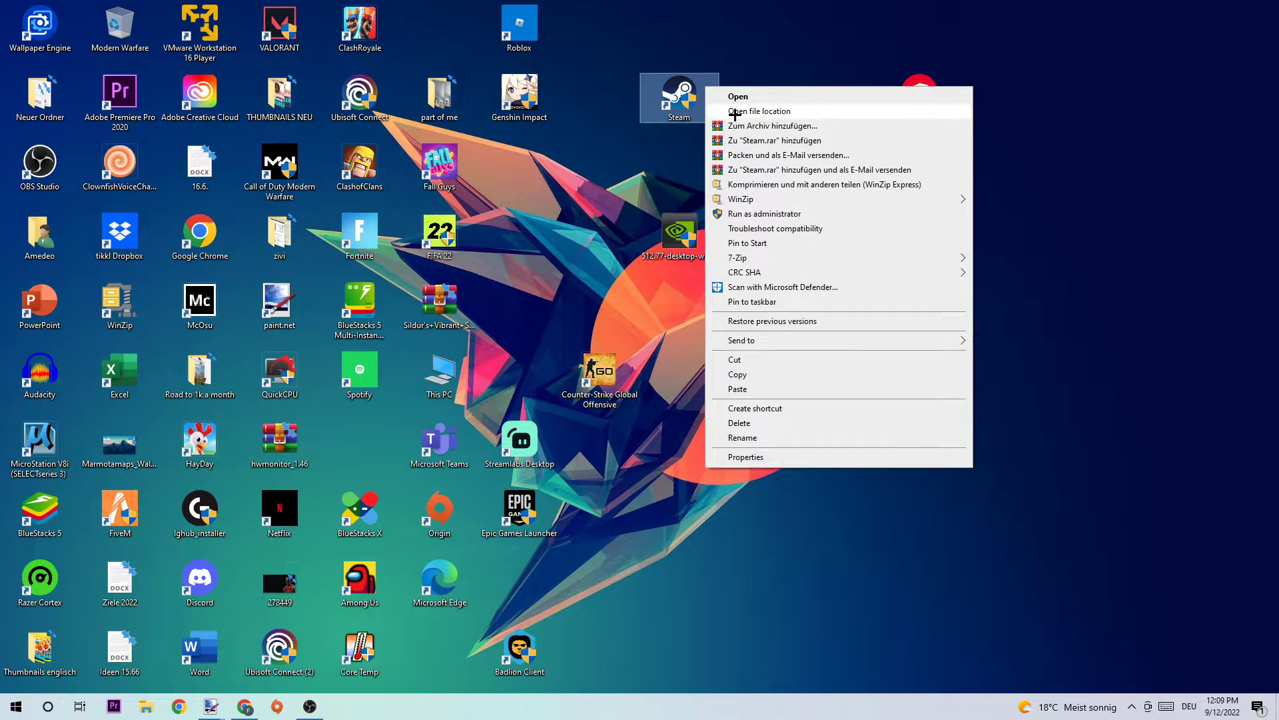
pyautogui.click(743, 455)
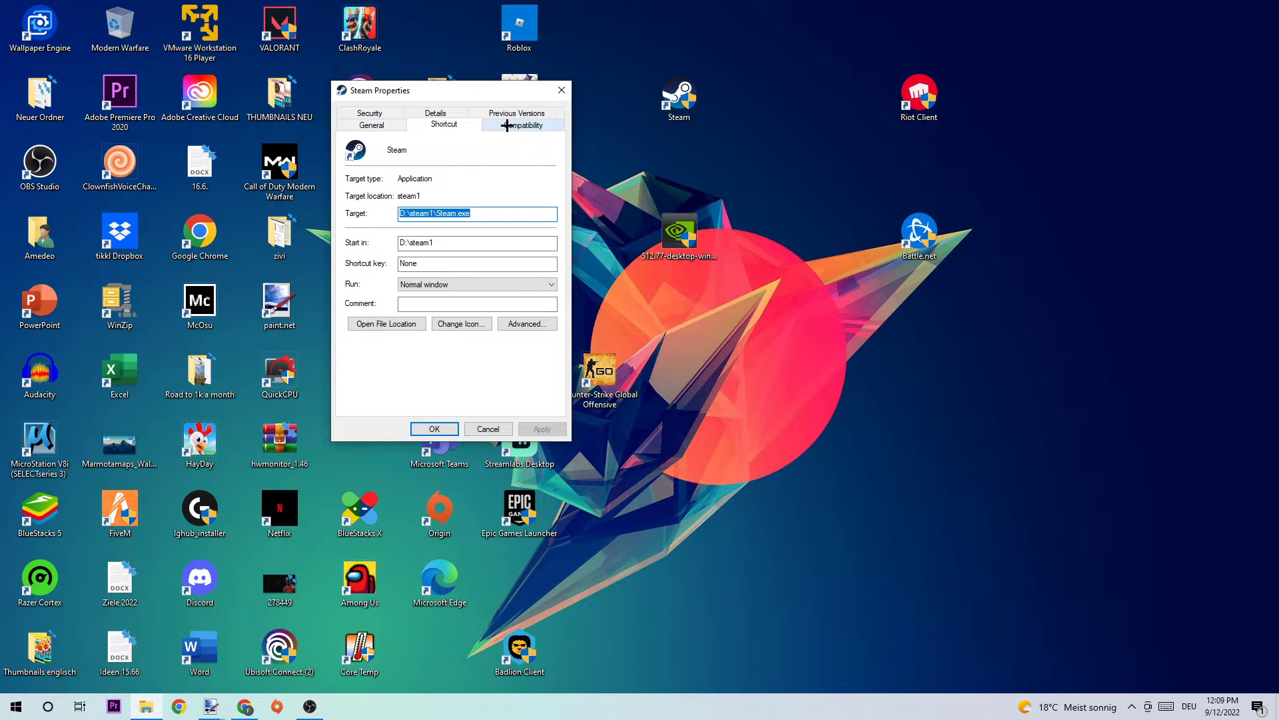
# Enable Windows 8 compatibility mode with Run as administrator for Steam and confirm with OK.
pyautogui.click(521, 124)
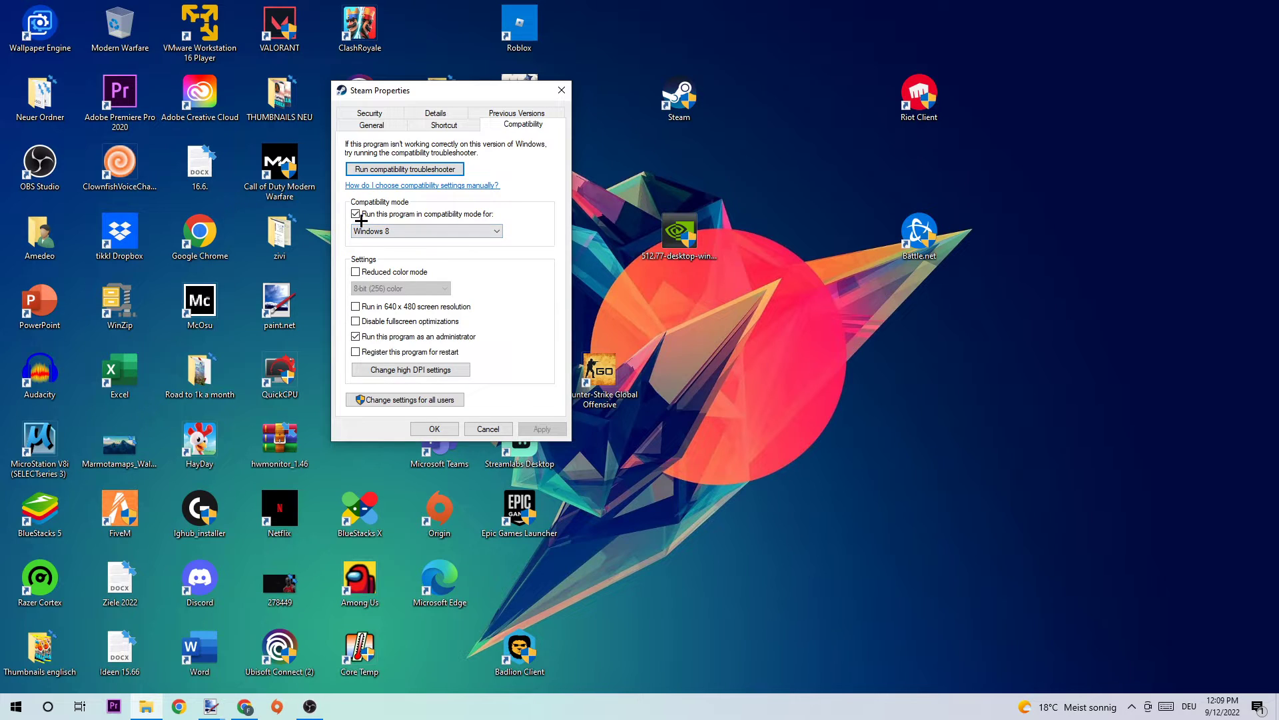
pyautogui.click(354, 213)
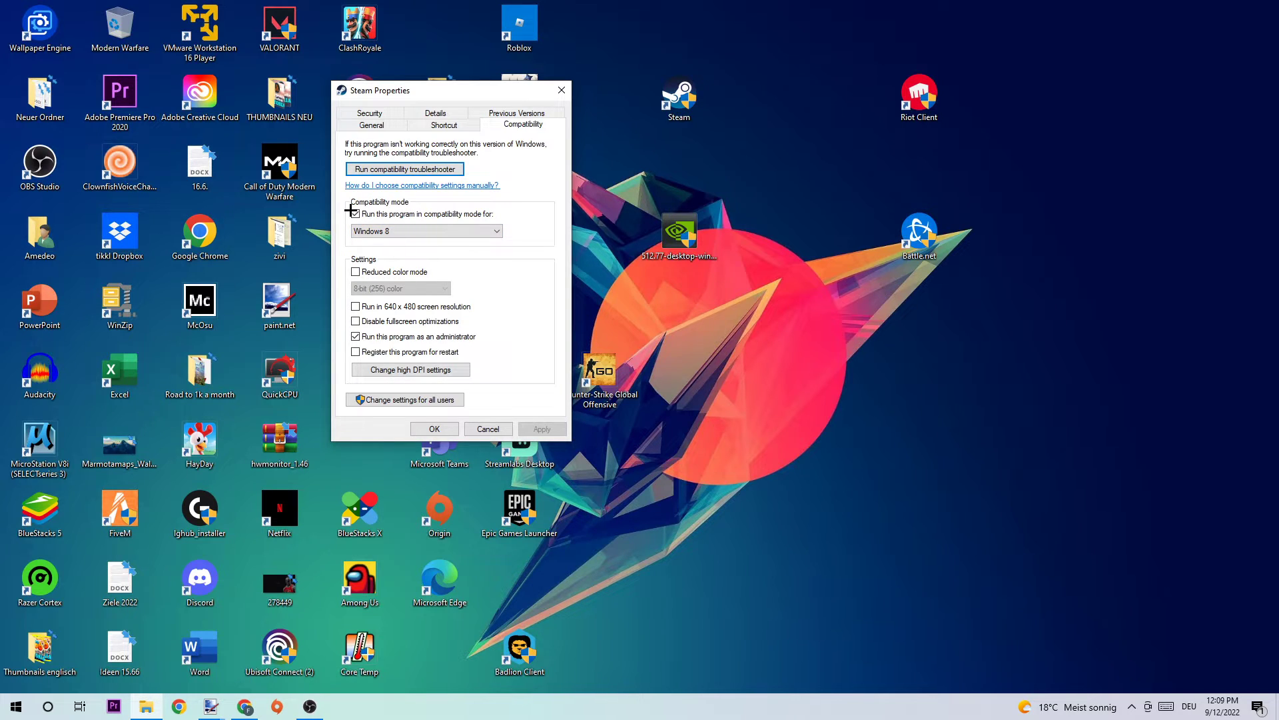
pyautogui.click(355, 214)
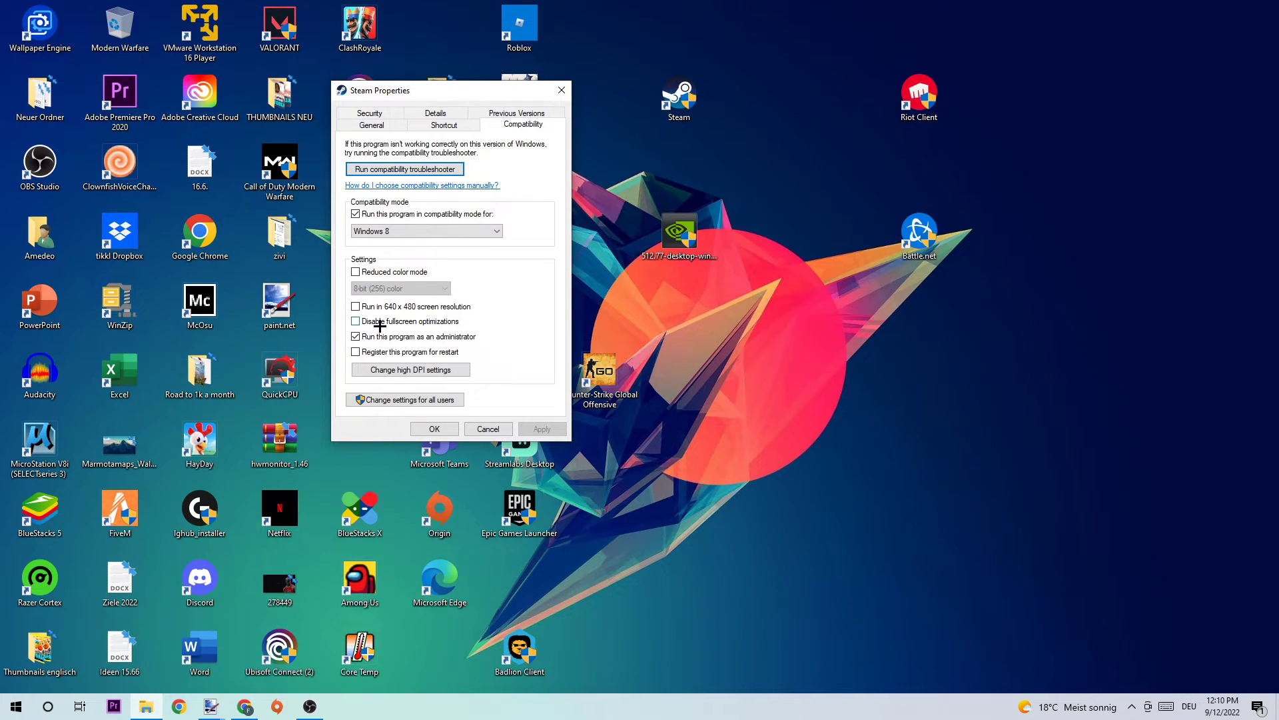
pyautogui.click(354, 335)
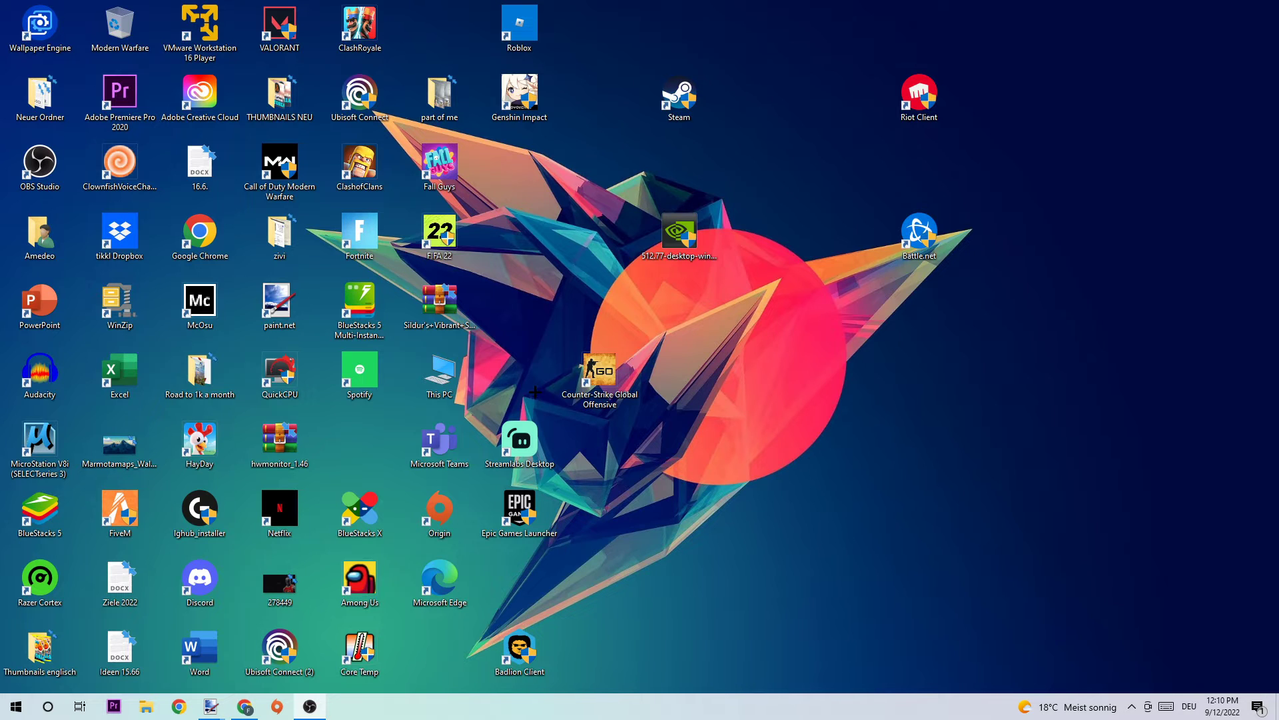
pyautogui.click(679, 98)
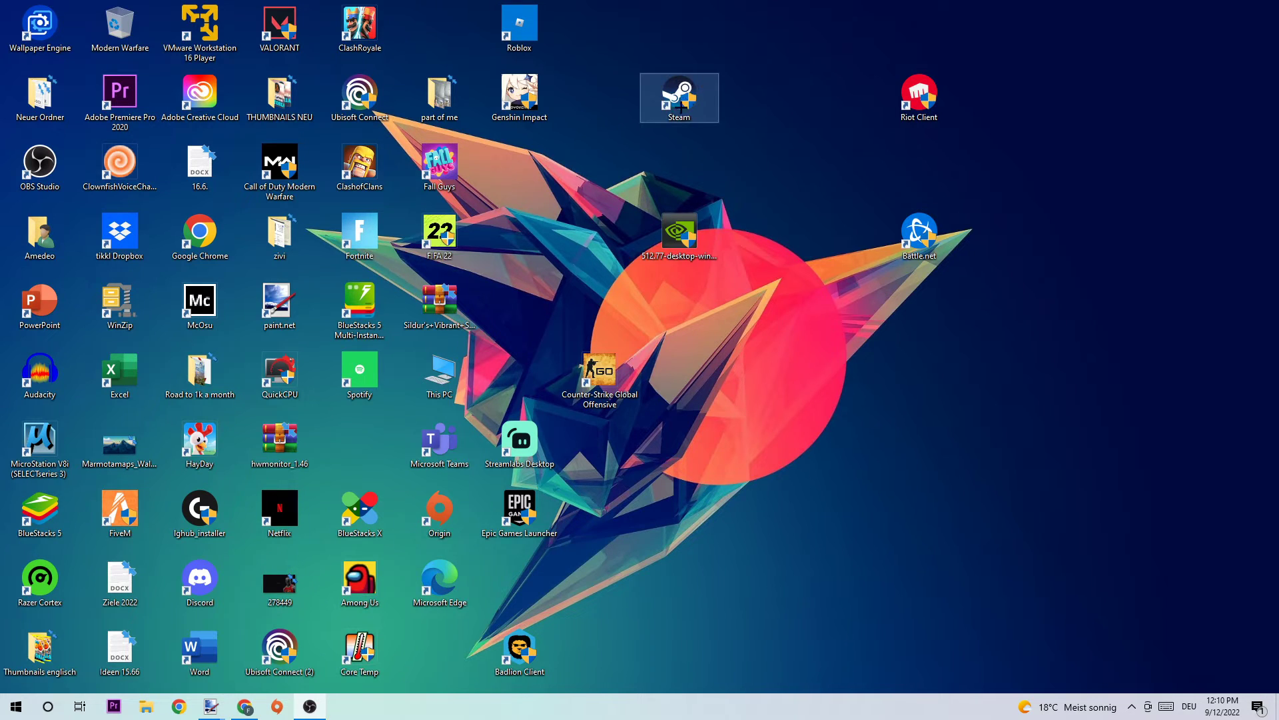
pyautogui.click(719, 168)
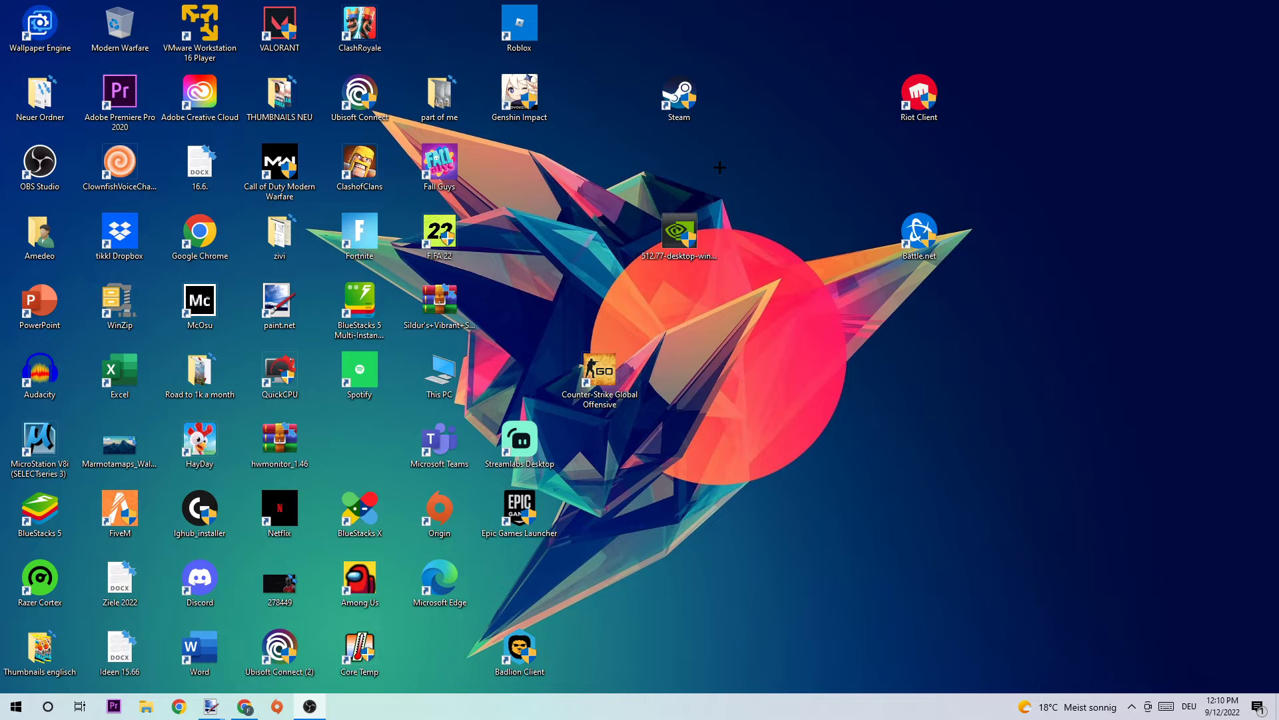
pyautogui.moveTo(685, 126)
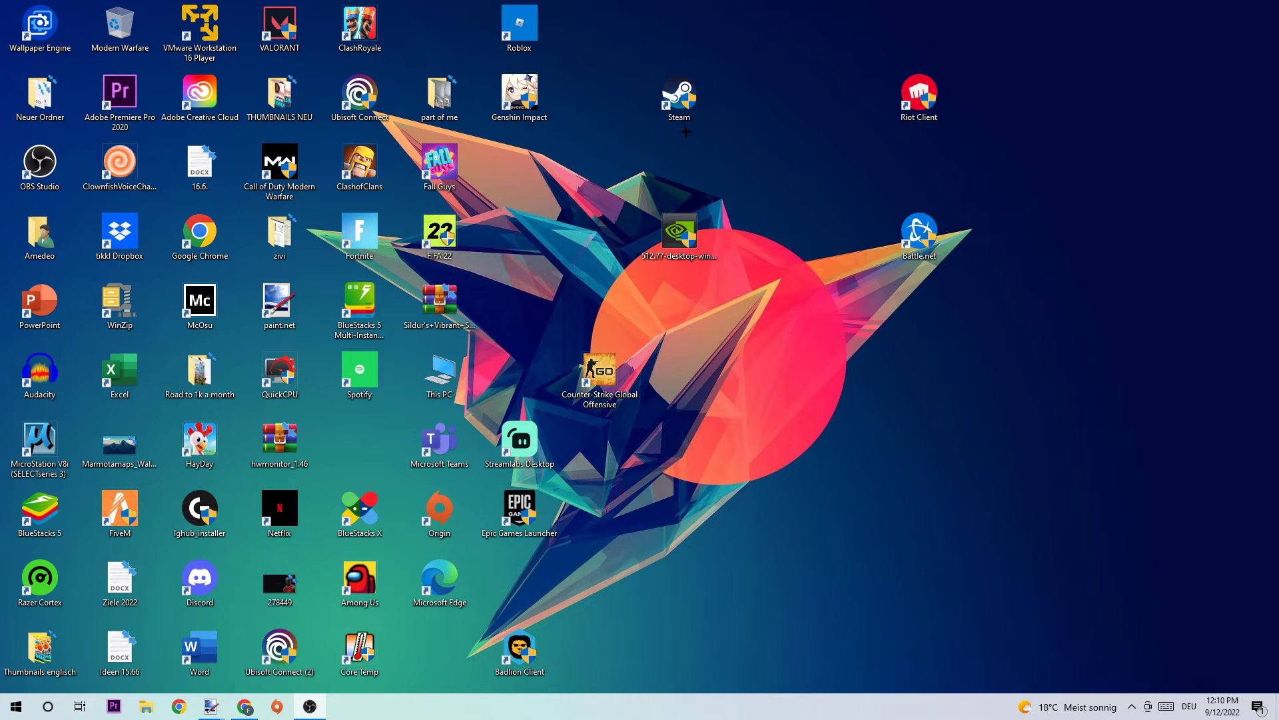
pyautogui.click(679, 97)
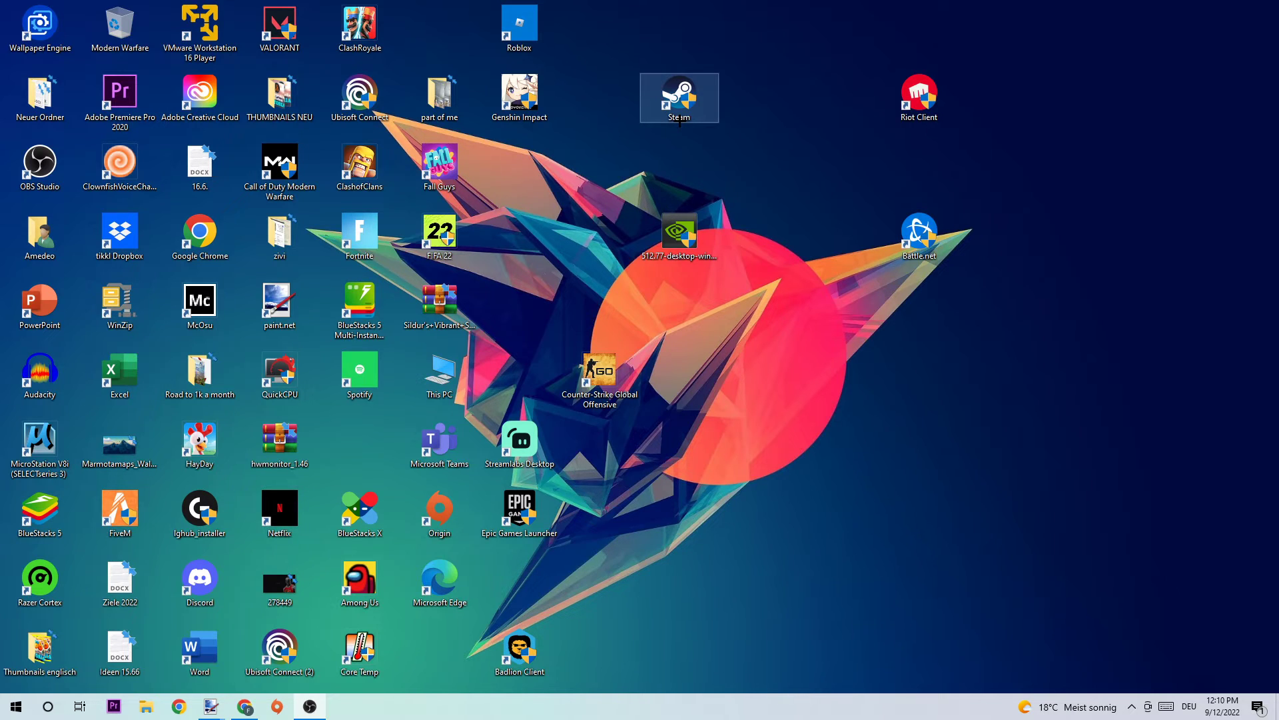